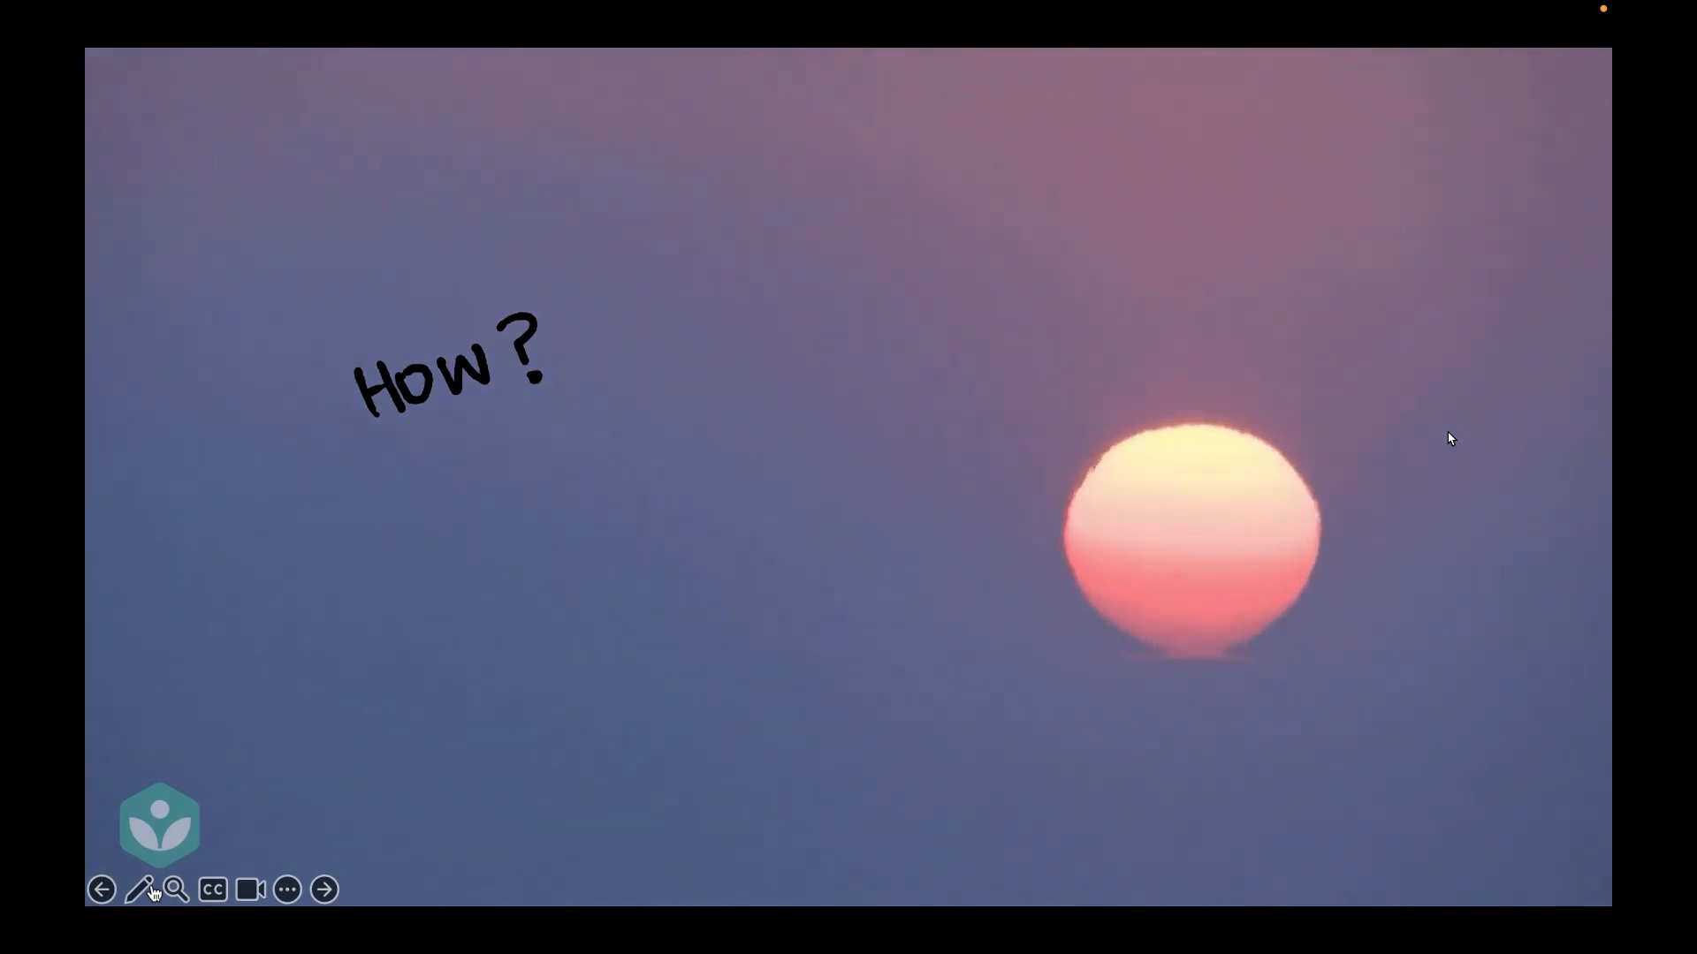
{"action": "left_click", "coordinate": [323, 890]}
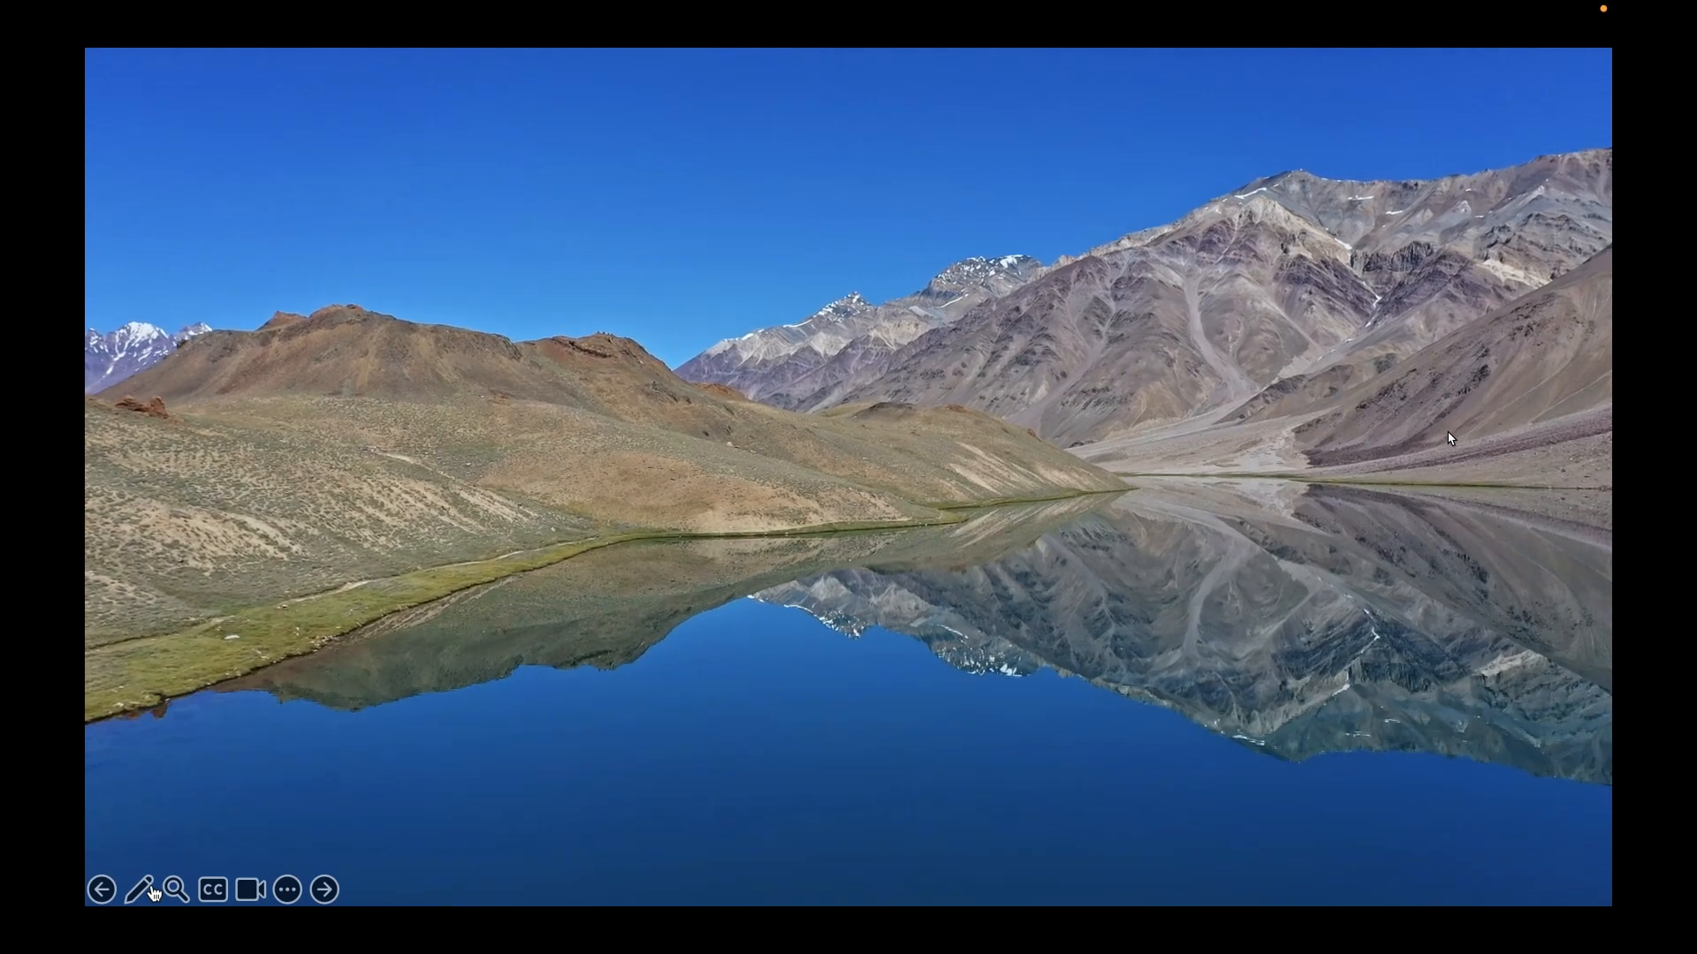
{"action": "left_click", "coordinate": [323, 888]}
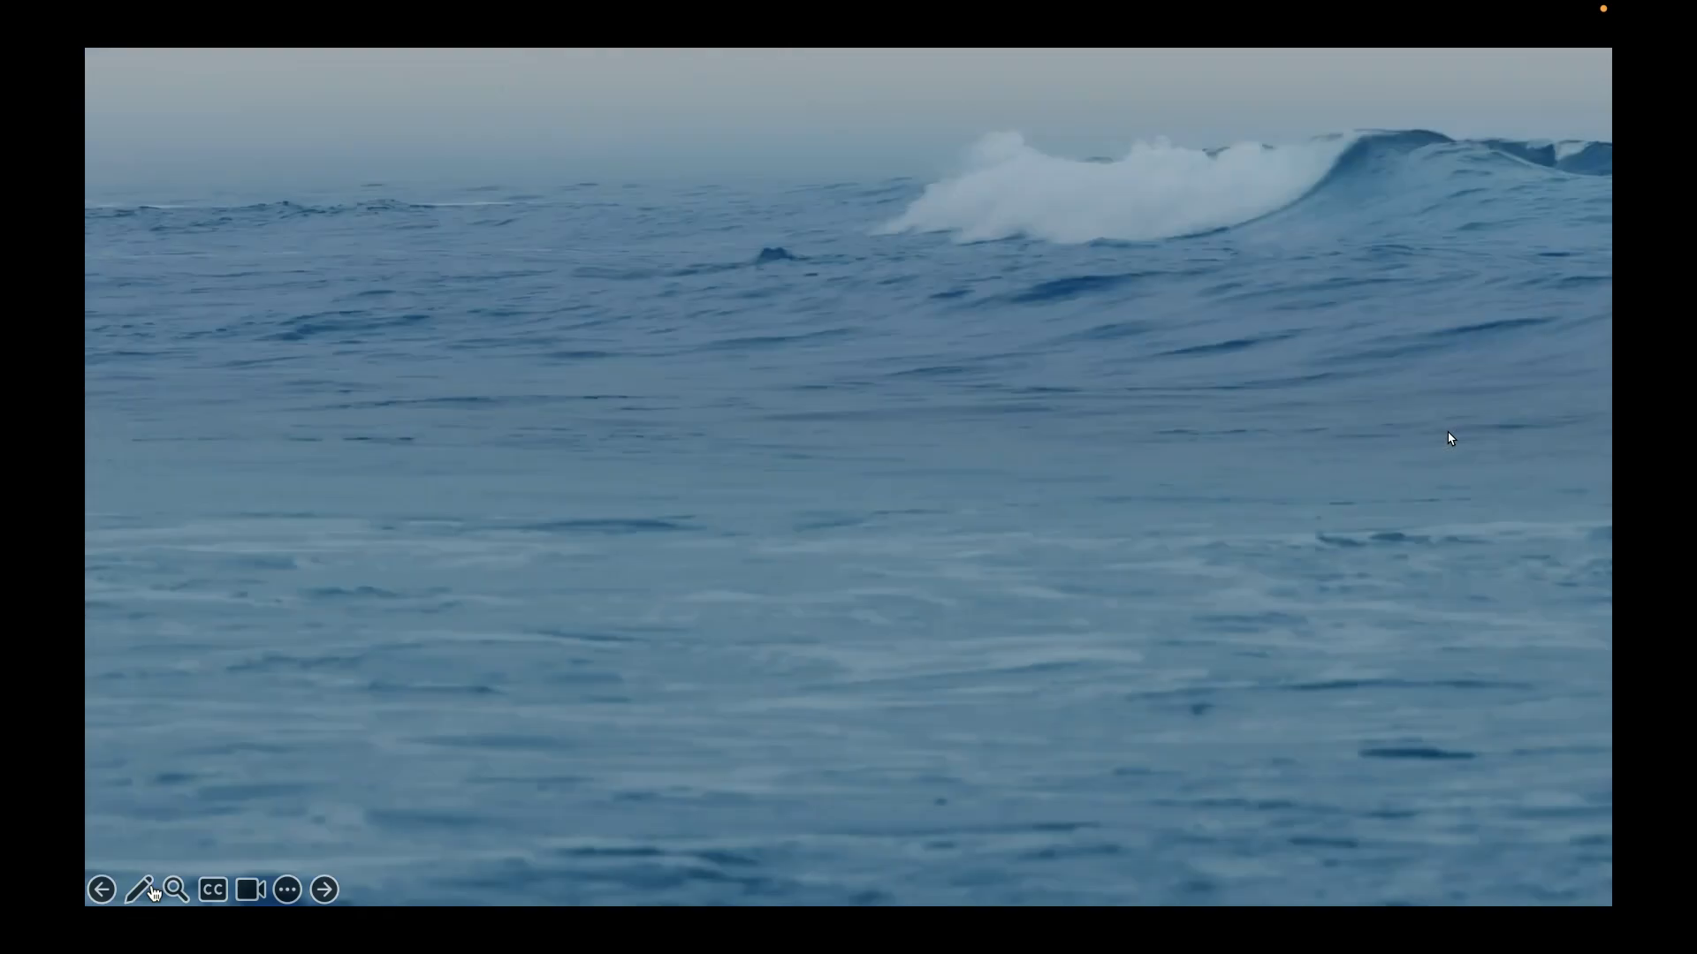